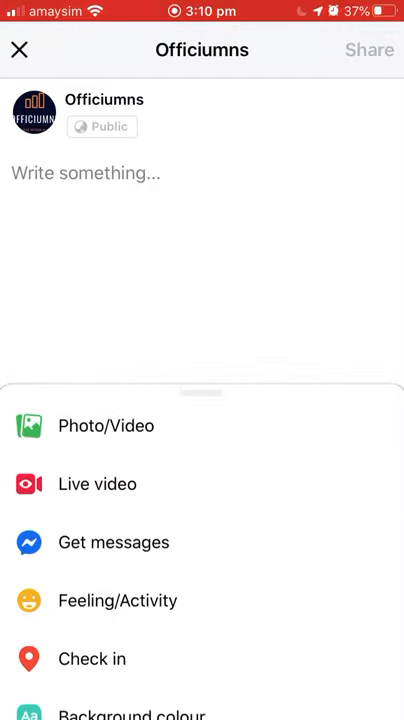
Choose the purple background colour for the new post.
{"action": "left_click", "coordinate": [200, 172]}
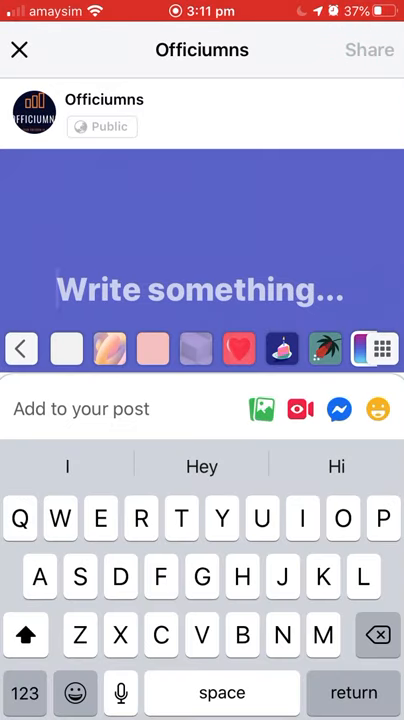
Write 'Hello everyone.' as the first sentence of the post.
{"action": "type", "text": "Hell"}
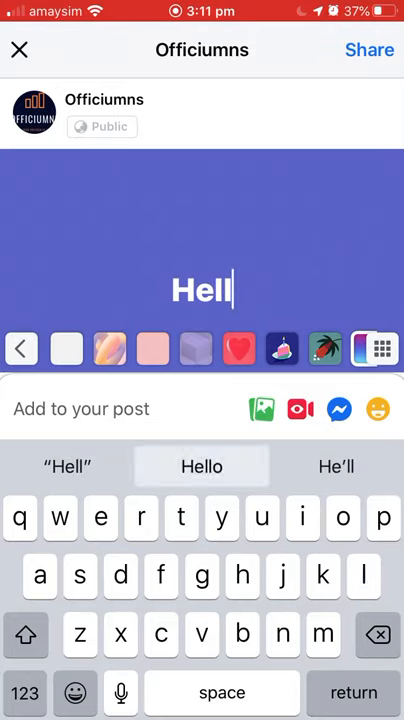
{"action": "type", "text": "o everyone"}
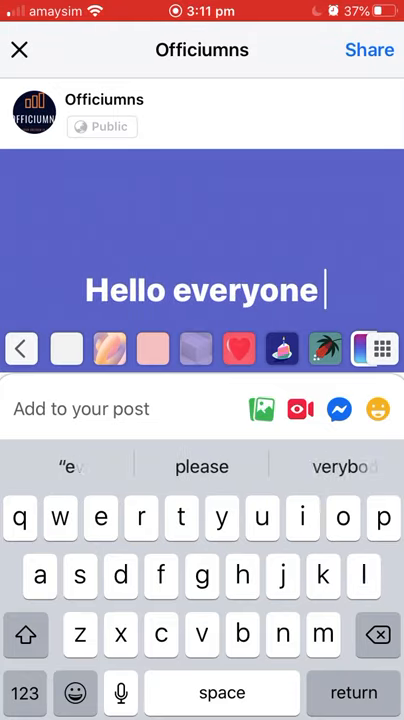
{"action": "type", "text": "."}
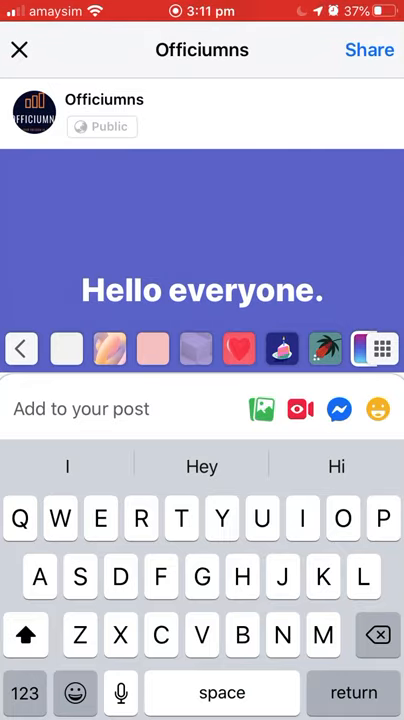
Add the second sentence 'Want to make sure all o' after the first.
{"action": "type", "text": "Want to"}
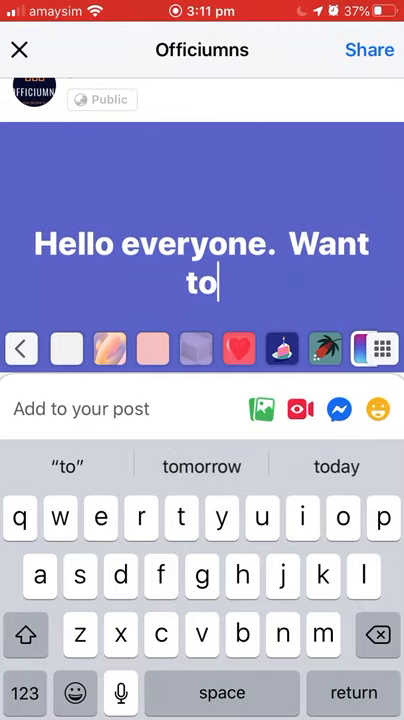
{"action": "type", "text": "make sur"}
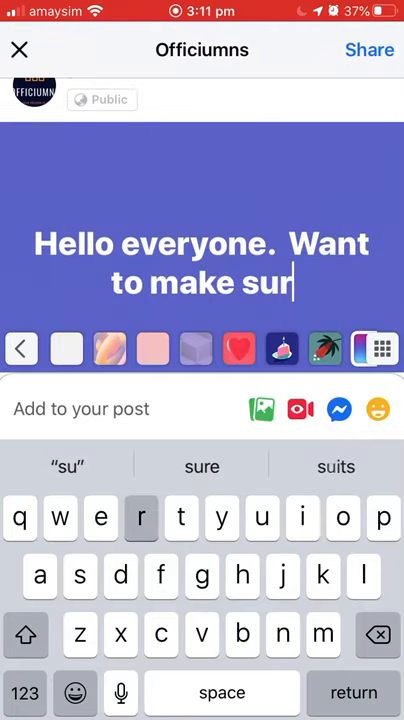
{"action": "type", "text": "e all o"}
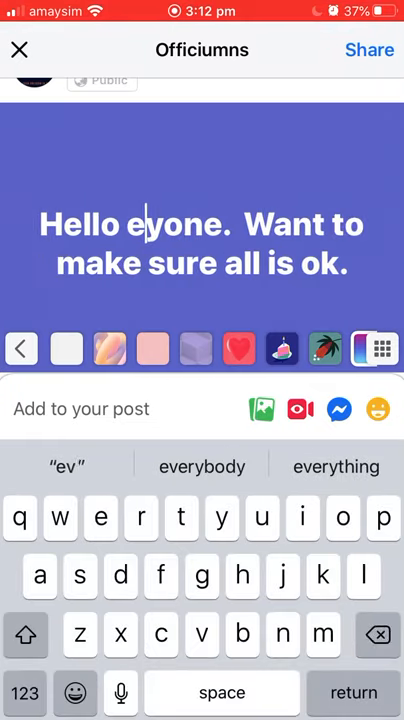
Delete a letter from inside the word 'everyone' with backspace.
{"action": "key", "text": "backspace"}
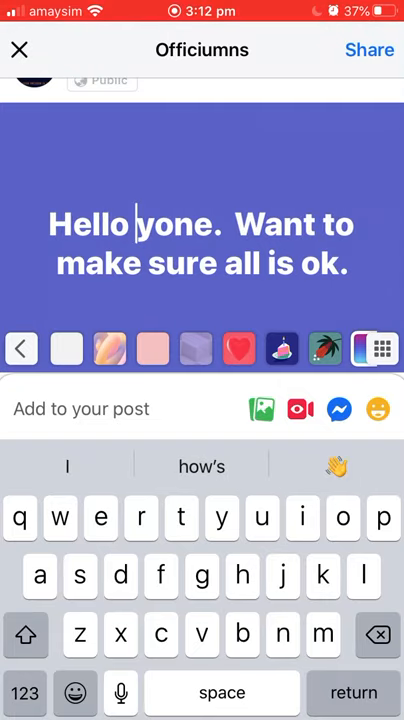